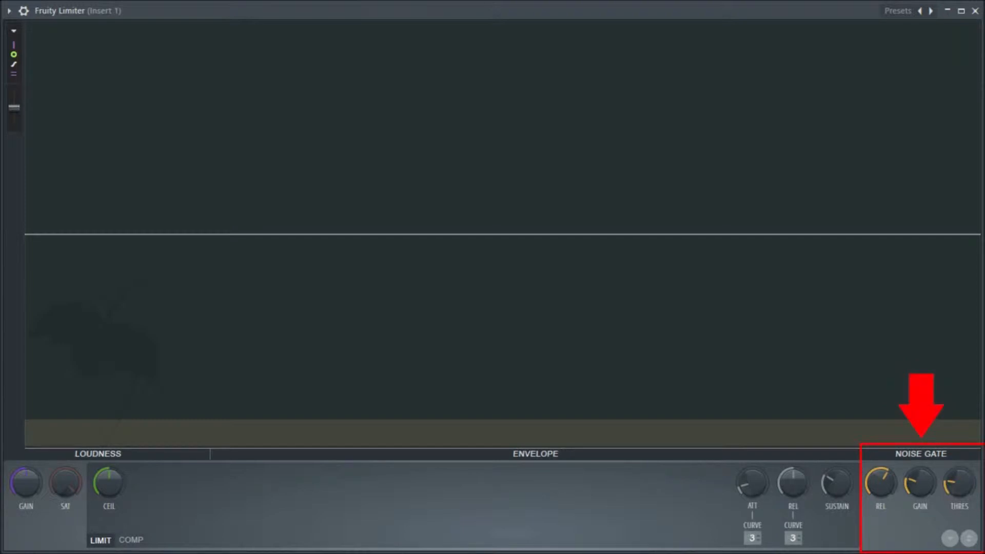
click(919, 454)
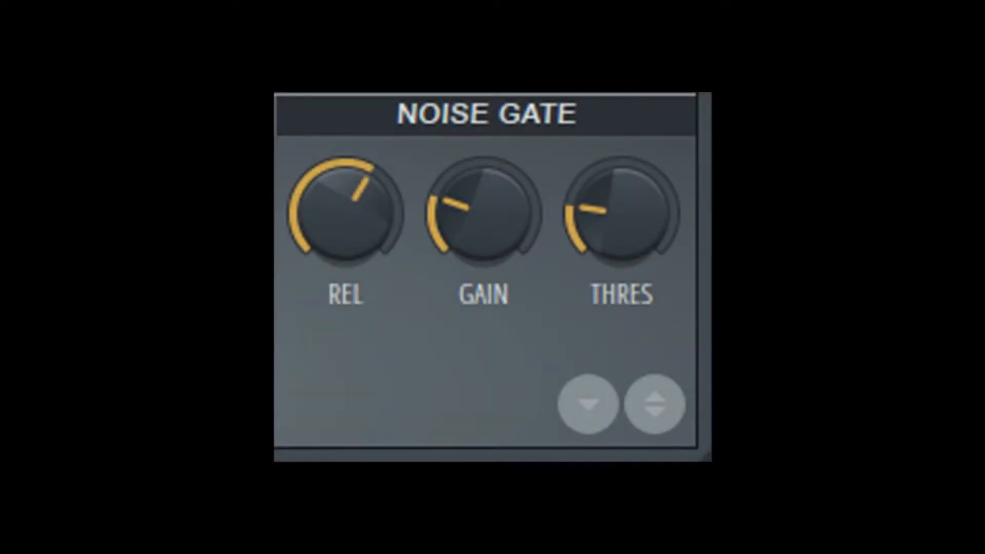